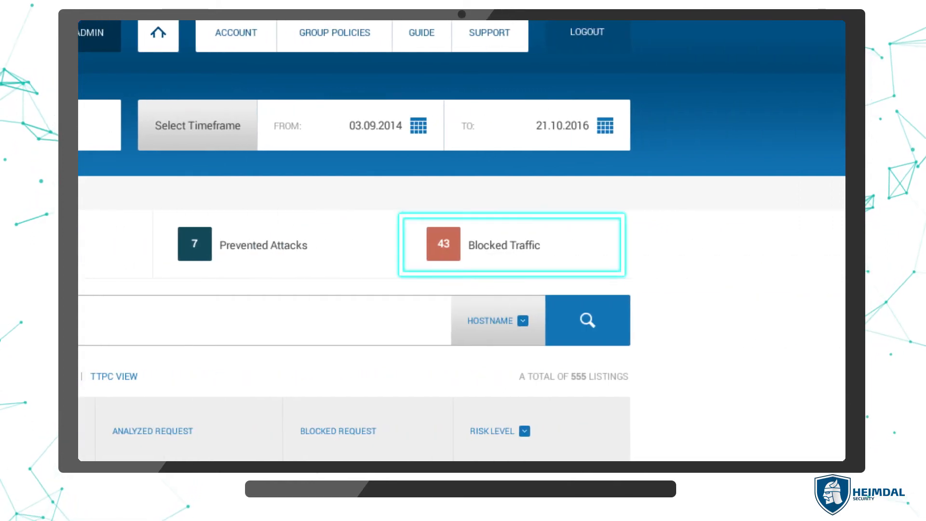
{"action": "scroll", "scroll_direction": "down", "scroll_amount": 3}
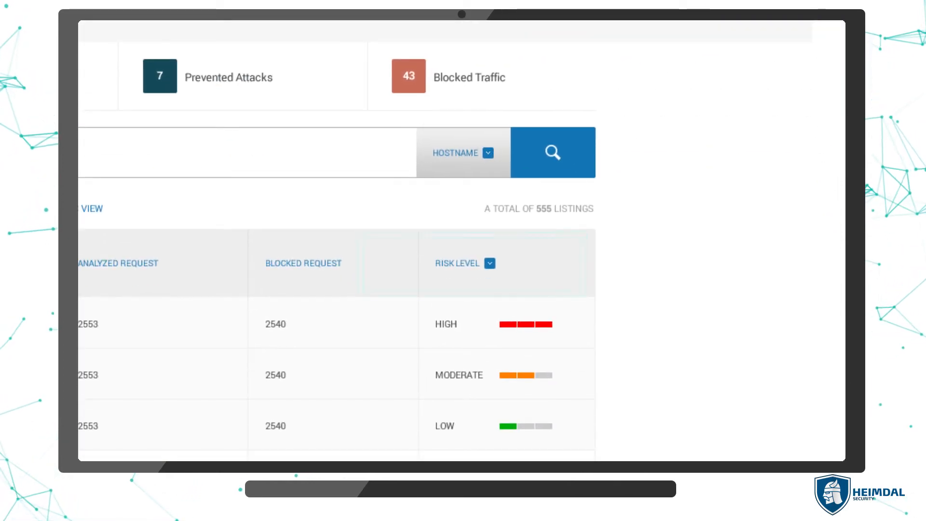